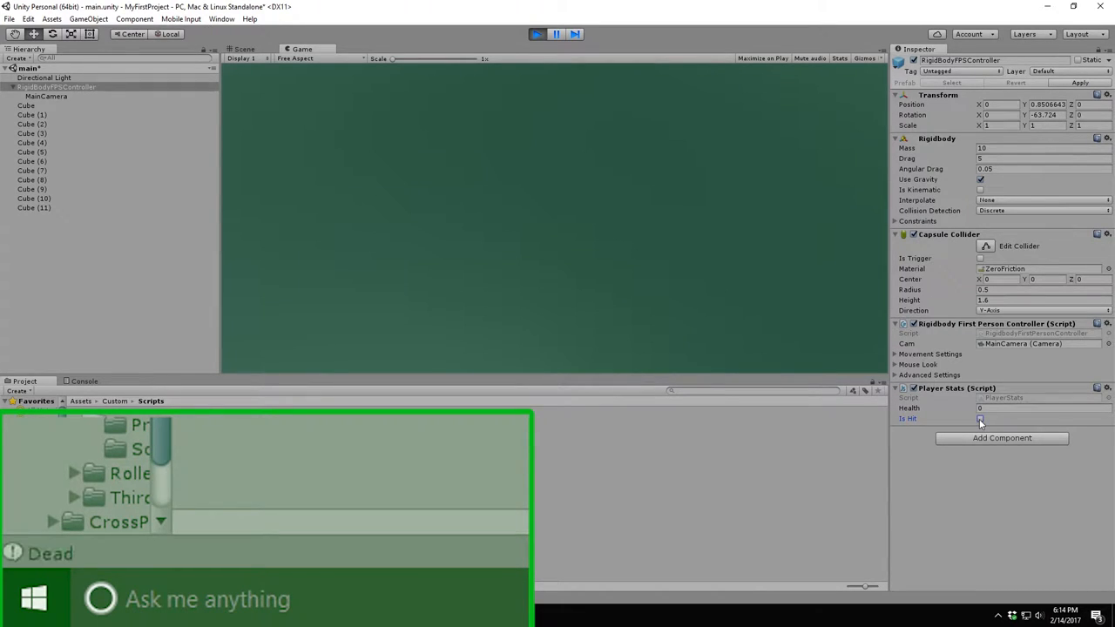
Step: In Play mode, tick Is Hit on the Player Stats component so Dead is logged
{"action": "left_click", "coordinate": [980, 419]}
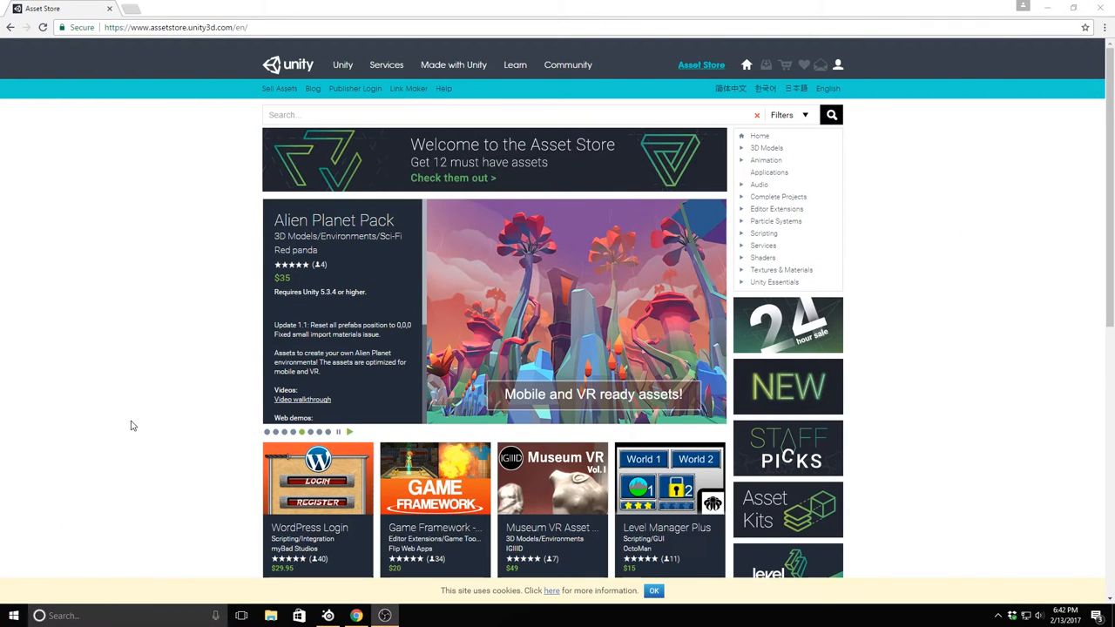
{"action": "scroll", "scroll_direction": "down", "scroll_amount": 3}
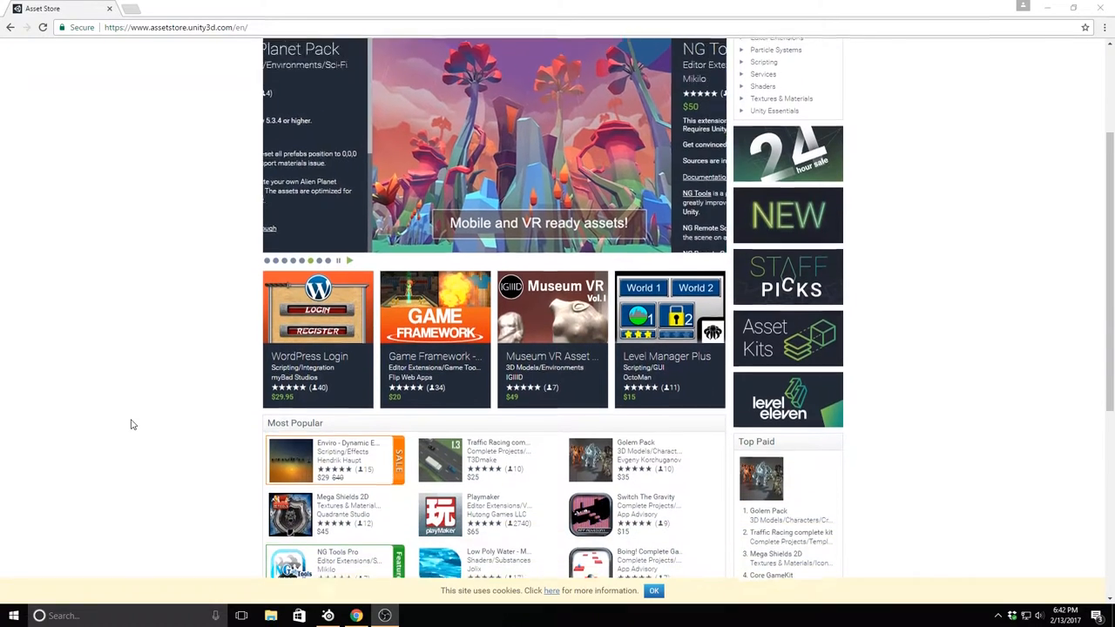
{"action": "scroll", "scroll_direction": "down", "scroll_amount": 3}
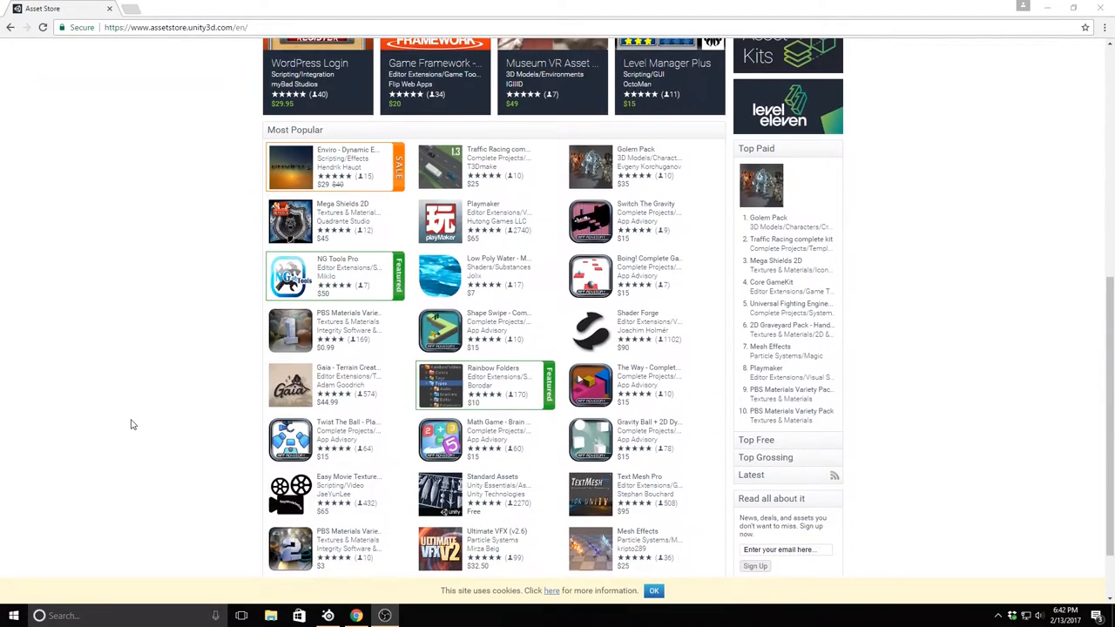
{"action": "scroll", "scroll_direction": "down", "scroll_amount": 3}
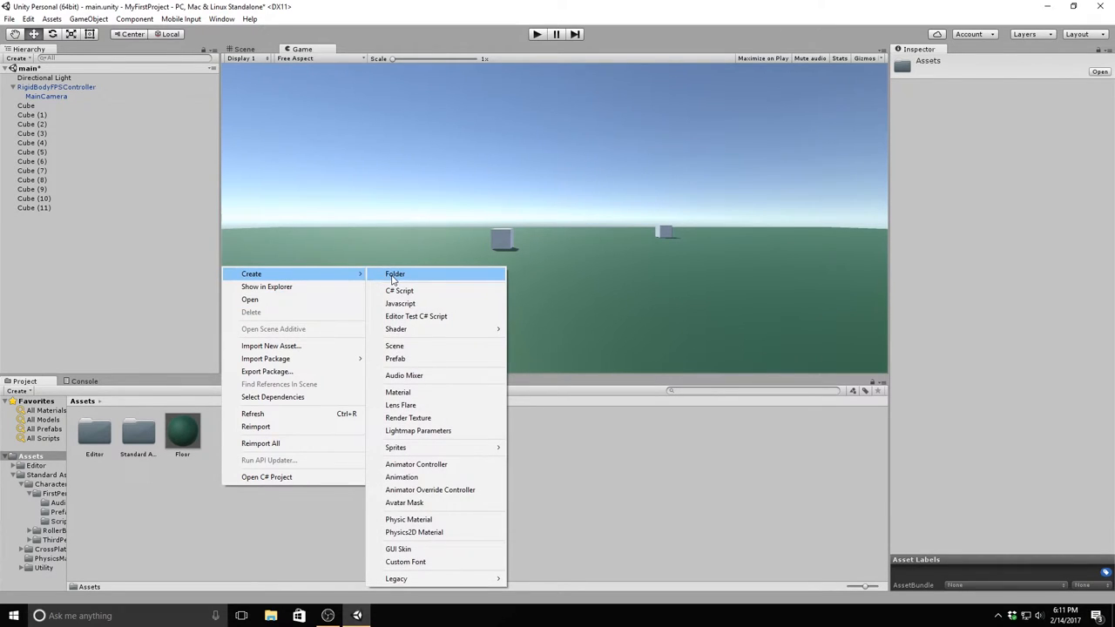
Step: Create a folder named Custom in the project's Assets
{"action": "left_click", "coordinate": [395, 273]}
{"action": "type", "text": "Custom"}
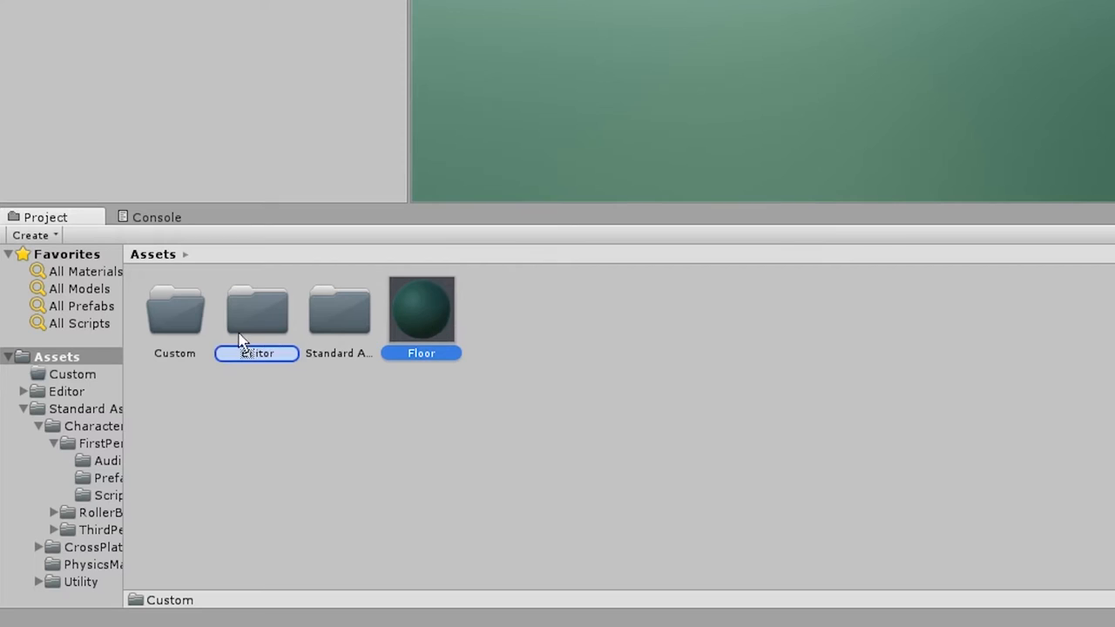
{"action": "left_click", "coordinate": [174, 309]}
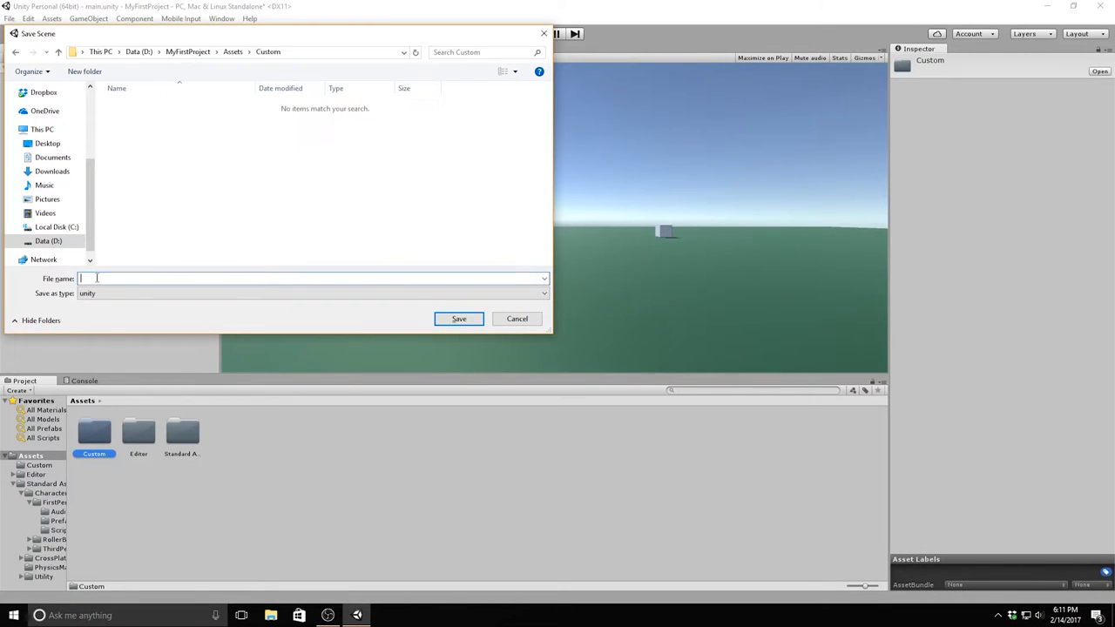
Step: Save the scene as 'main' inside the Assets/Custom folder
{"action": "type", "text": "main"}
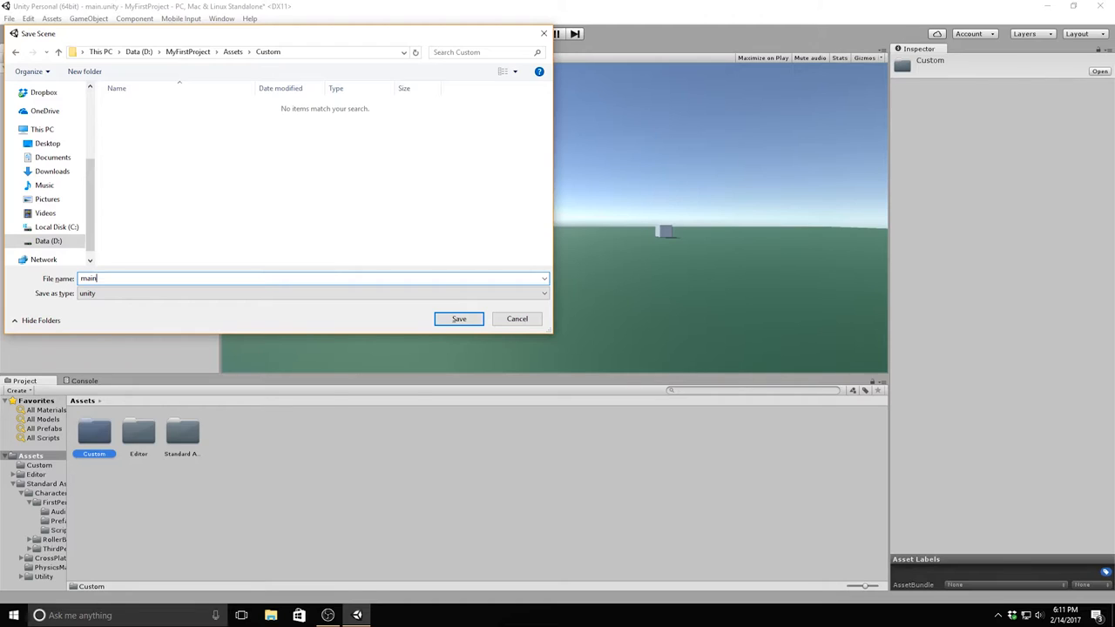
{"action": "left_click", "coordinate": [458, 318]}
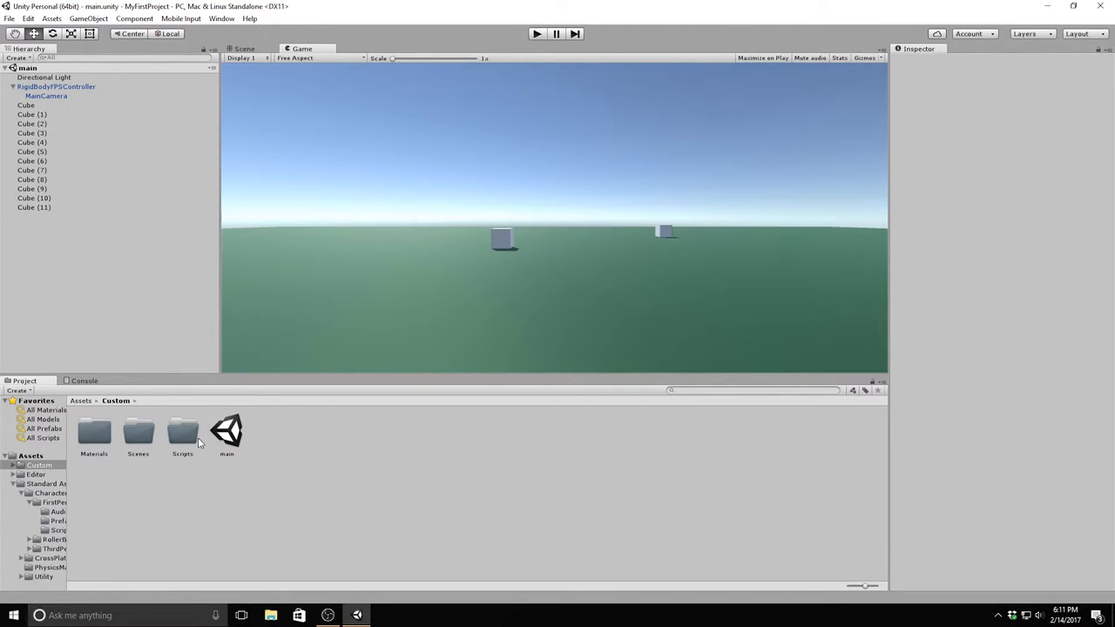
Step: Create a new JavaScript file named PlayerStats in the Custom Scripts folder
{"action": "left_click", "coordinate": [138, 436]}
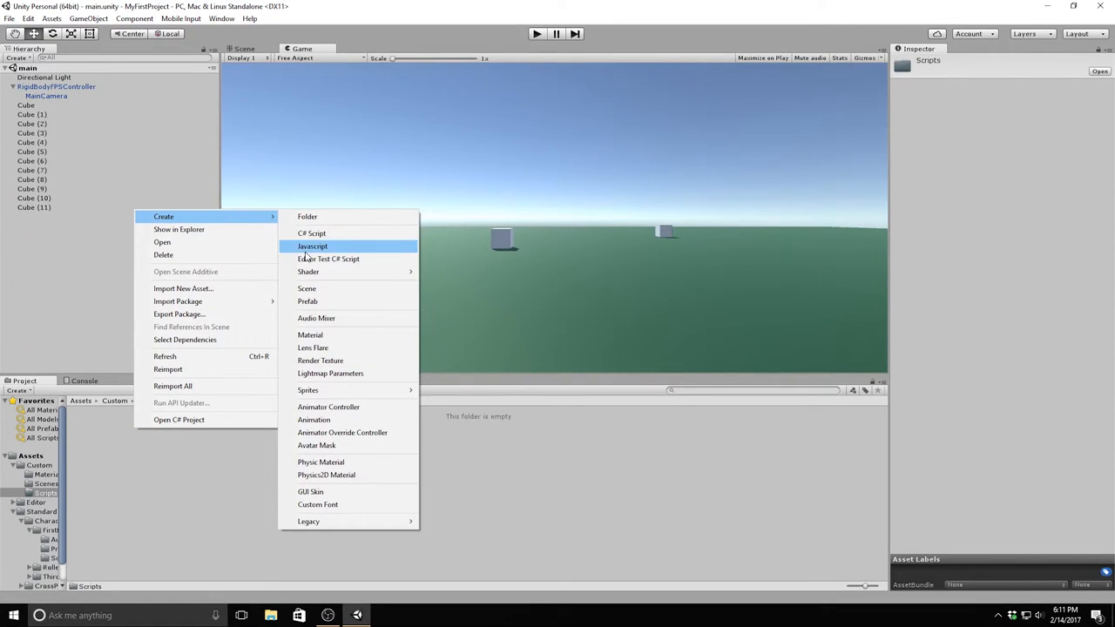
{"action": "left_click", "coordinate": [312, 246]}
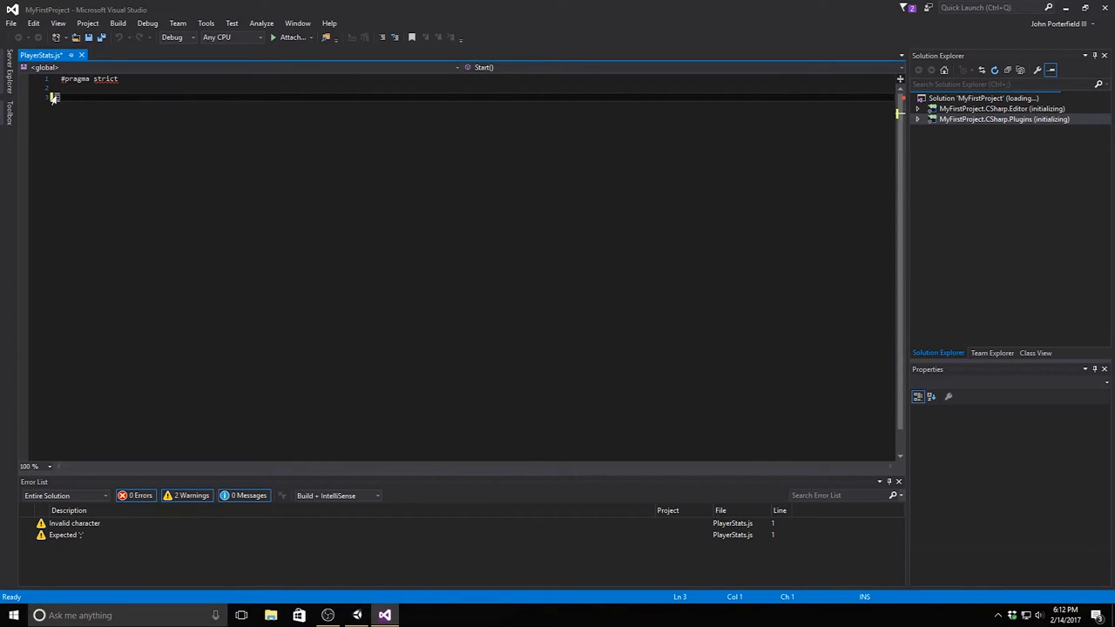
Step: Declare 'public var health : int;' and 'public var isHit = false;' below #pragma strict
{"action": "type", "text": "publ"}
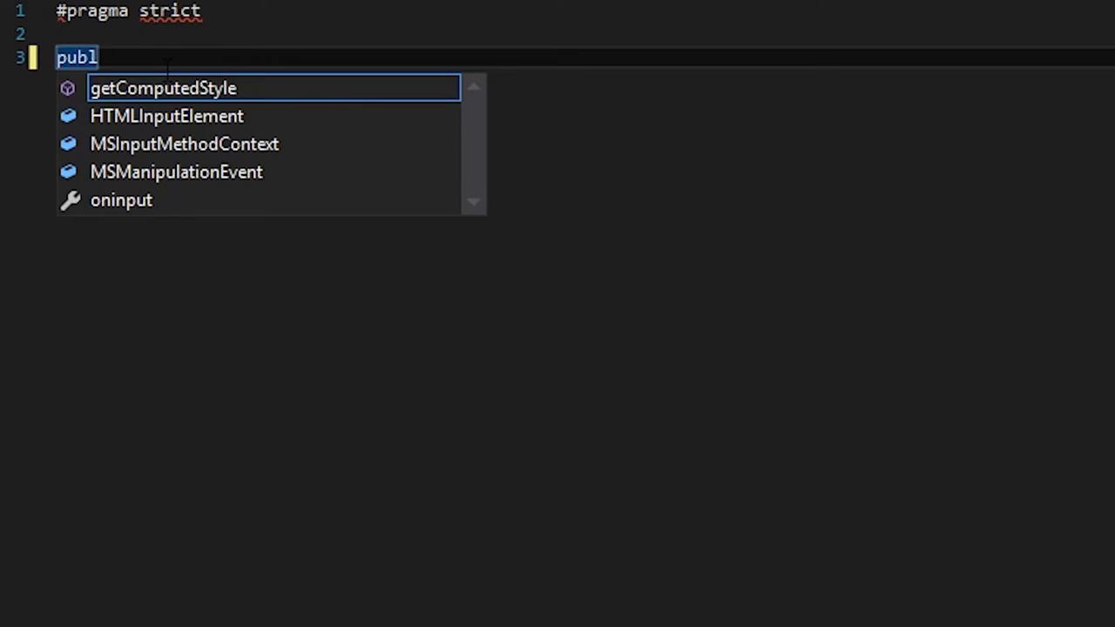
{"action": "type", "text": "ic var health : int;"}
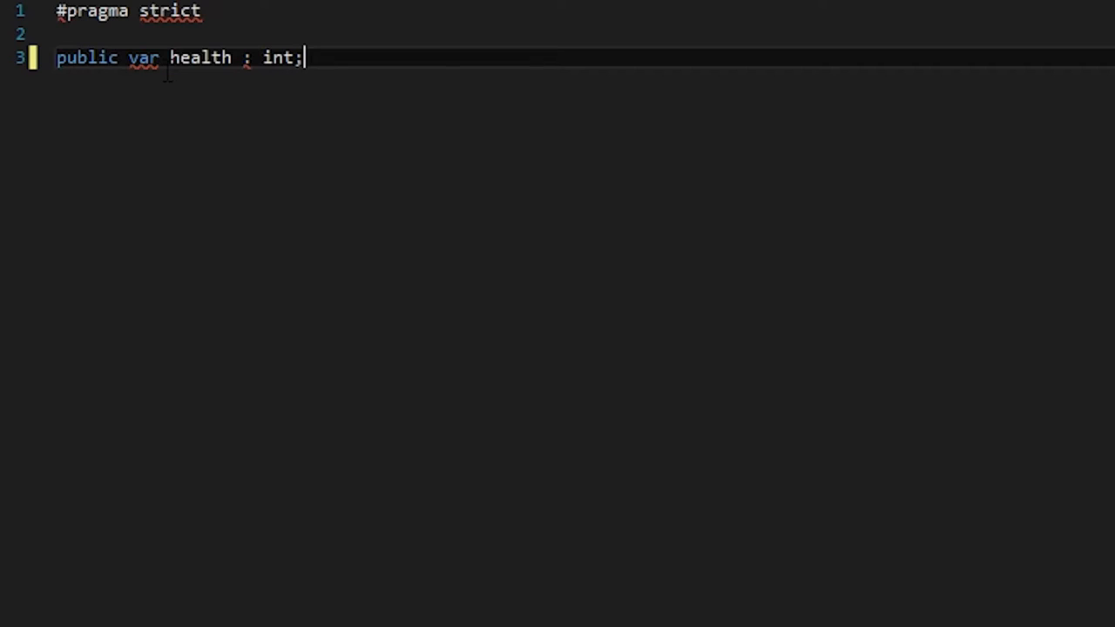
{"action": "key", "text": "Return"}
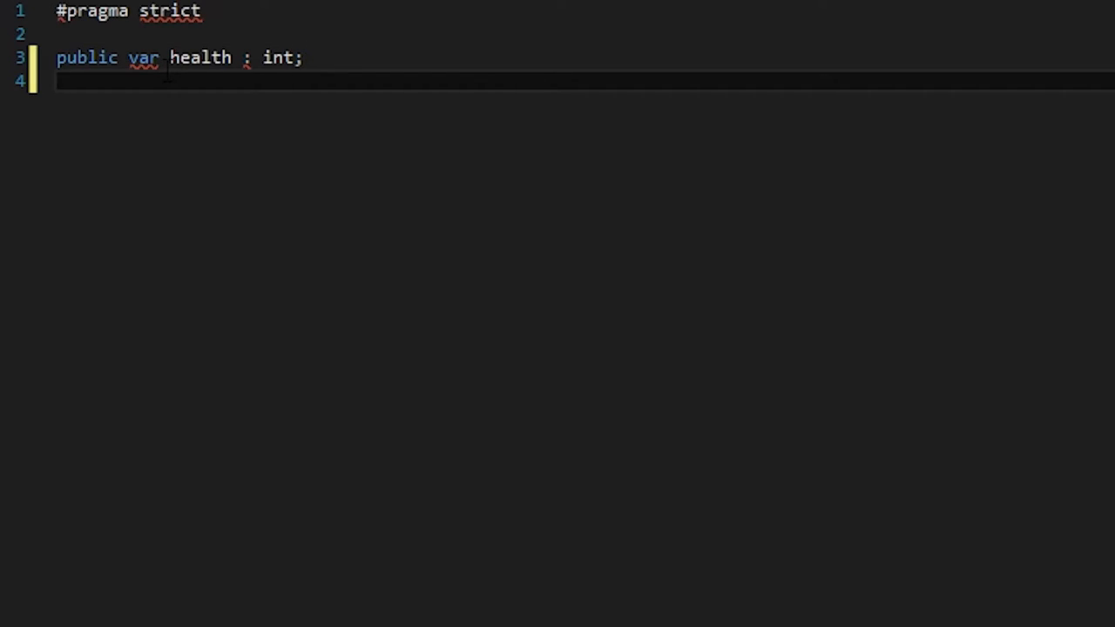
{"action": "type", "text": "public var isHit"}
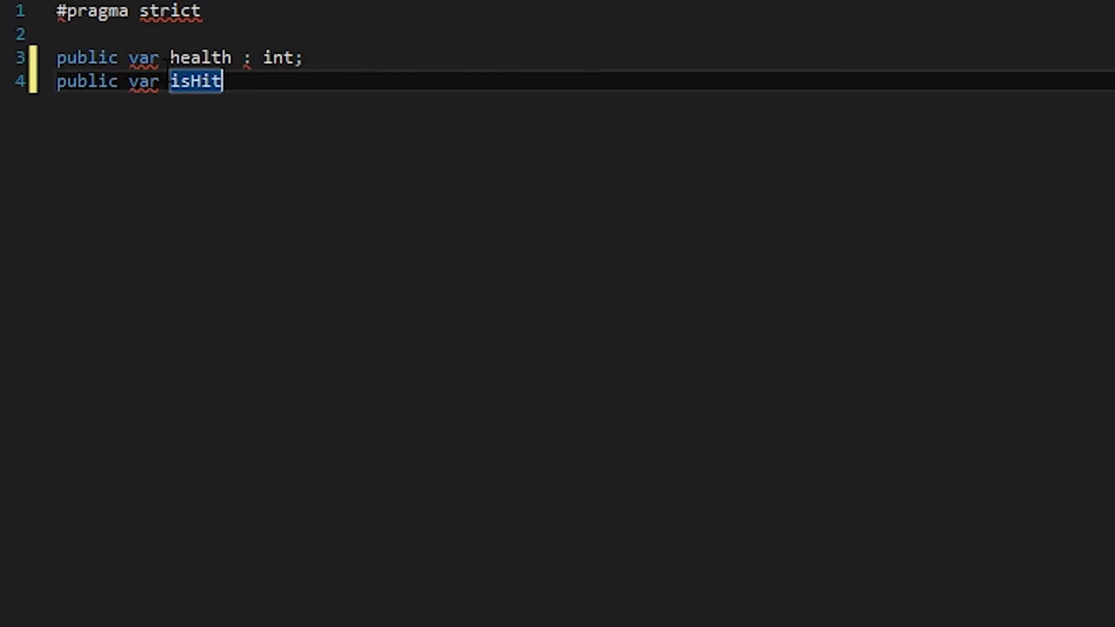
{"action": "type", "text": "= false;"}
{"action": "type", "text": "function Update ("}
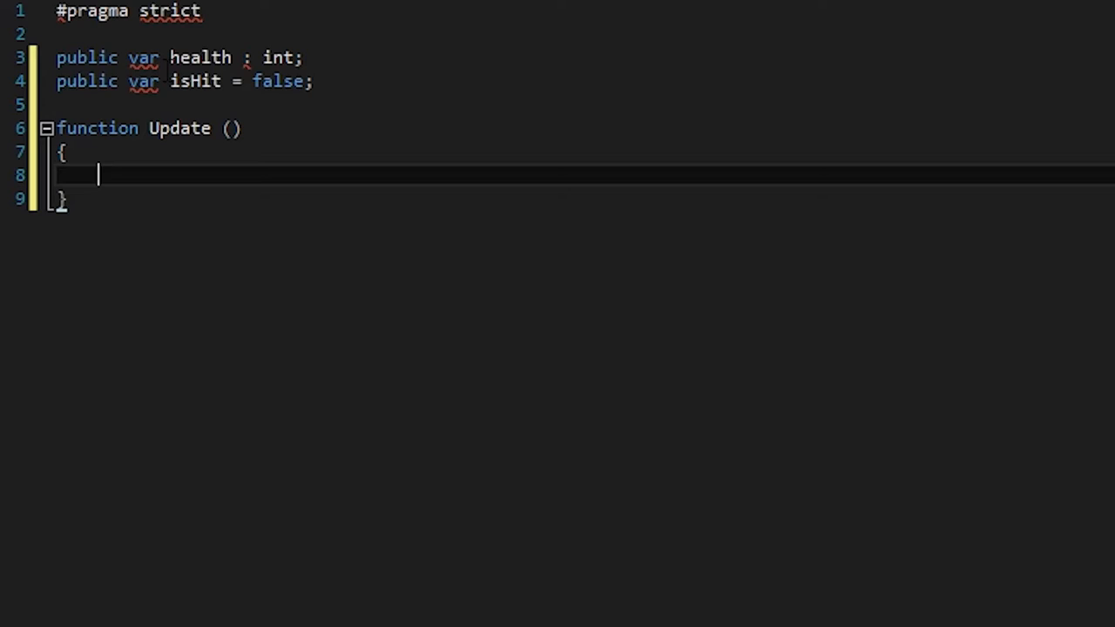
Step: In Update, decrement health and reset isHit to false when isHit is true
{"action": "type", "text": "if(isHit)"}
{"action": "type", "text": "{"}
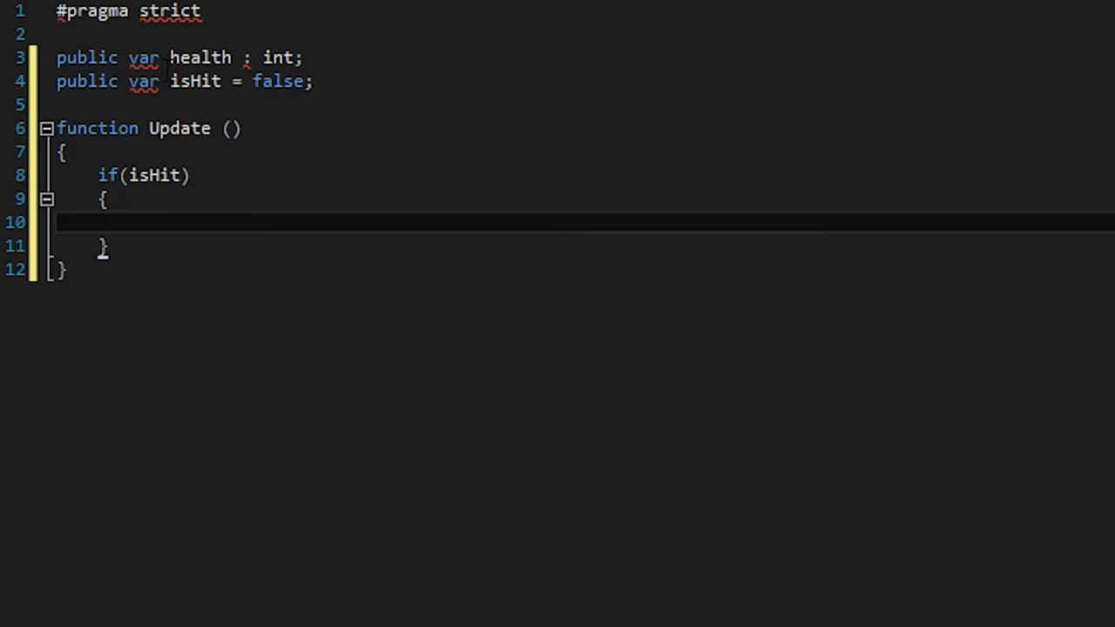
{"action": "type", "text": "health -= 1;"}
{"action": "type", "text": "isHit"}
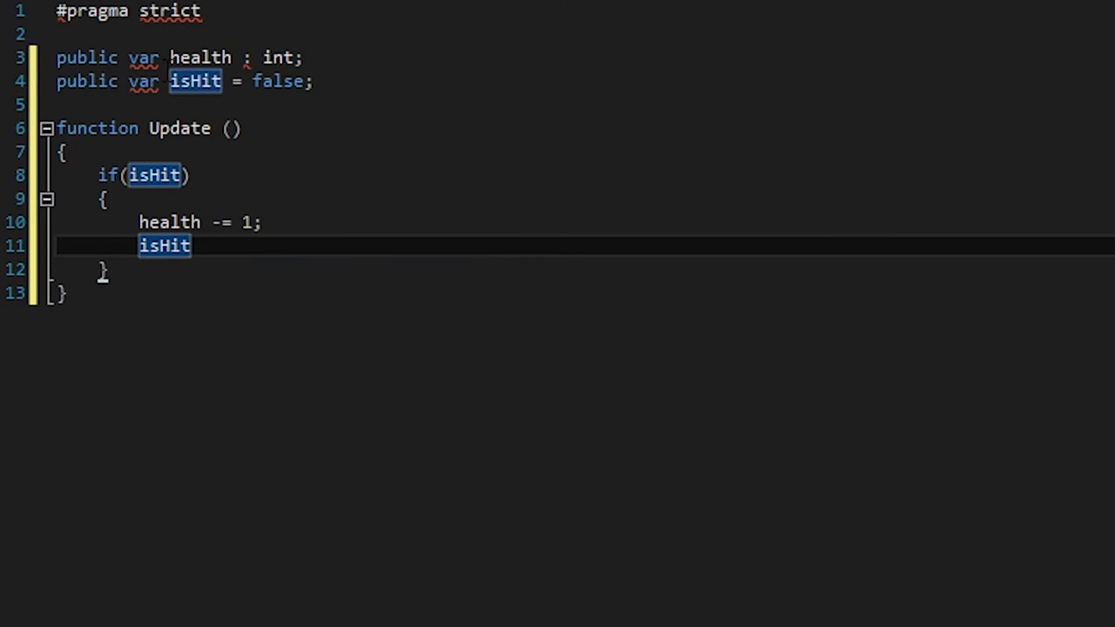
{"action": "type", "text": "= false;"}
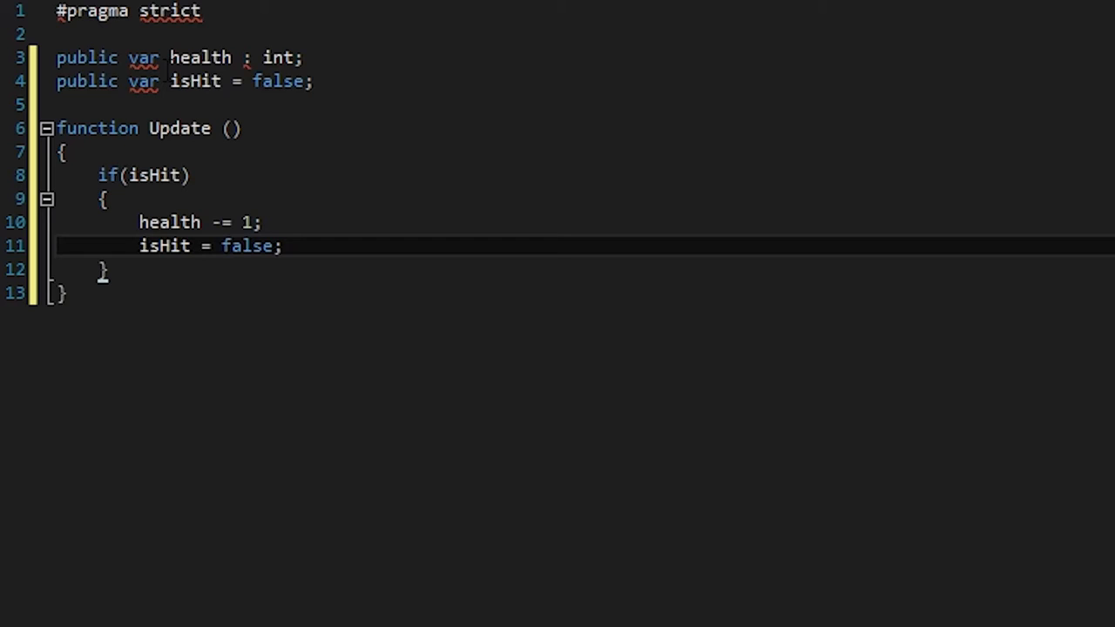
{"action": "type", "text": "if(health <= 0"}
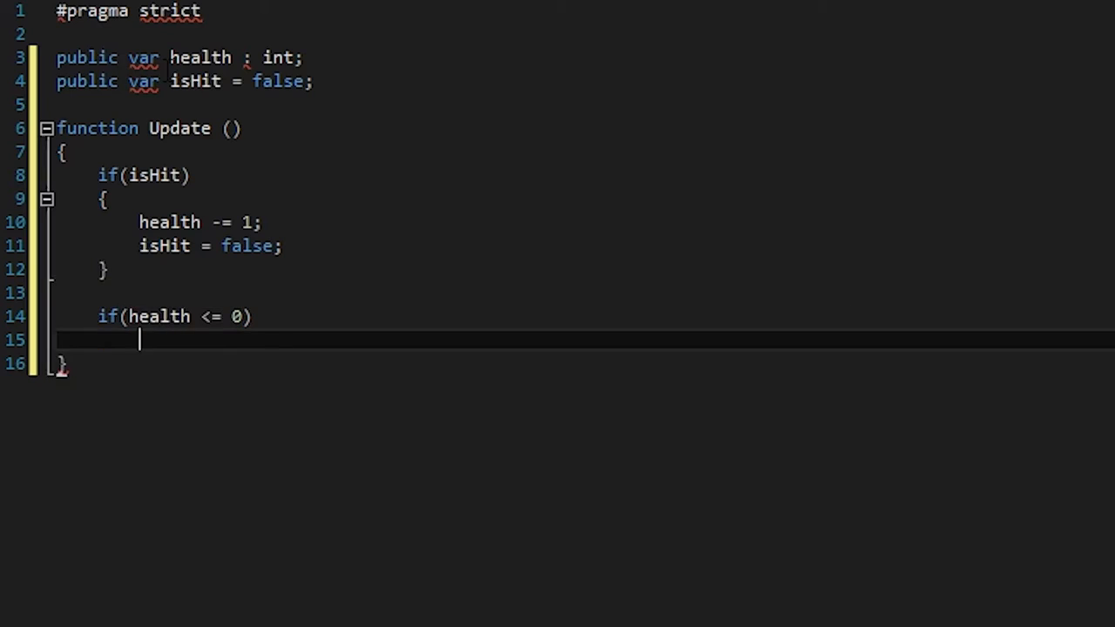
Step: Log 'Dead' with Debug.Log inside the health <= 0 check
{"action": "type", "text": "{"}
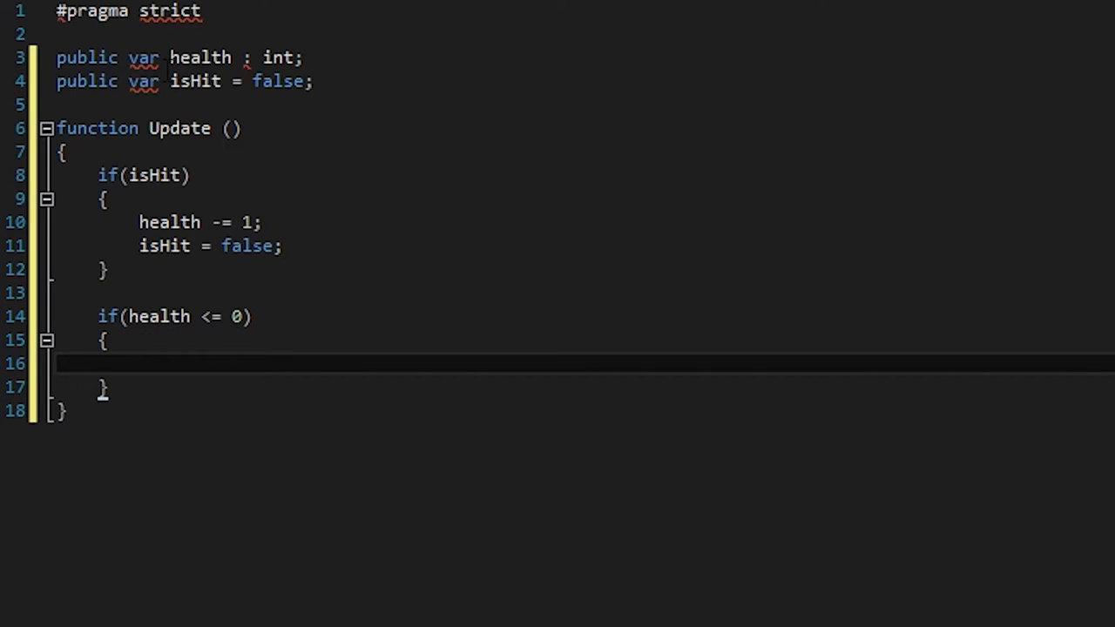
{"action": "type", "text": "Debug.Log(\"Dead\");"}
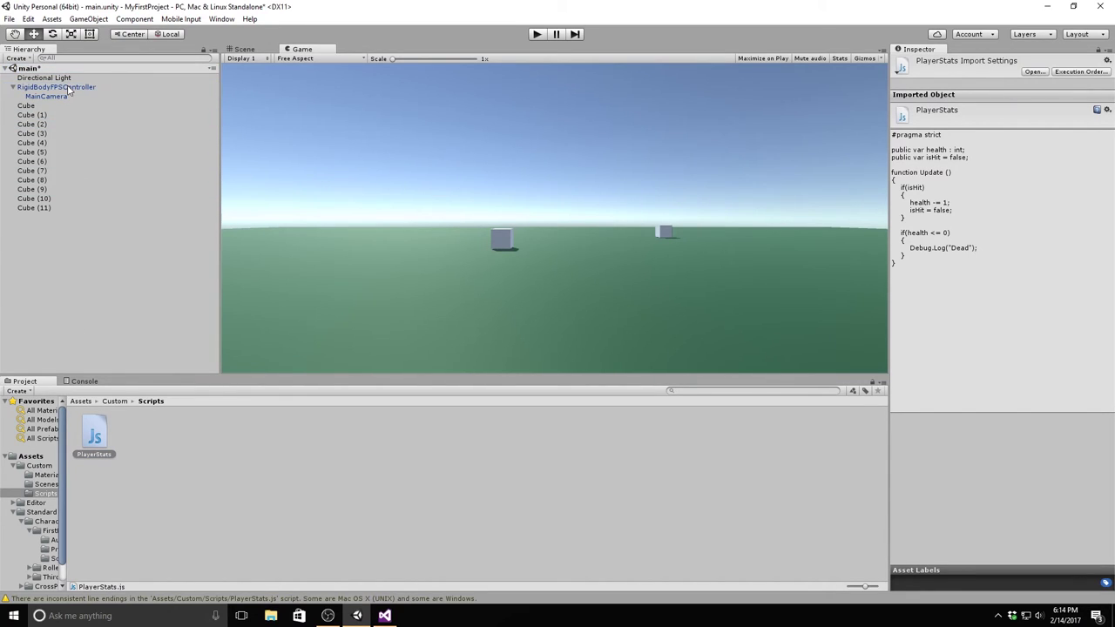
Step: Set Health to 5 on RigidBodyFPSController's Player Stats and enter Play mode
{"action": "left_click", "coordinate": [56, 86]}
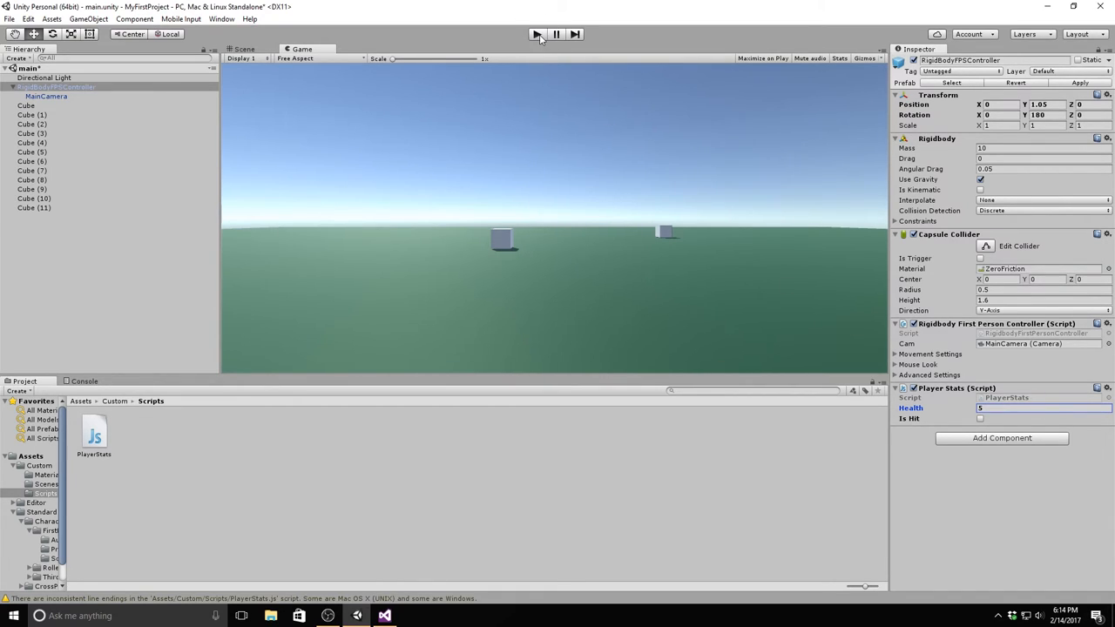
{"action": "left_click", "coordinate": [536, 34]}
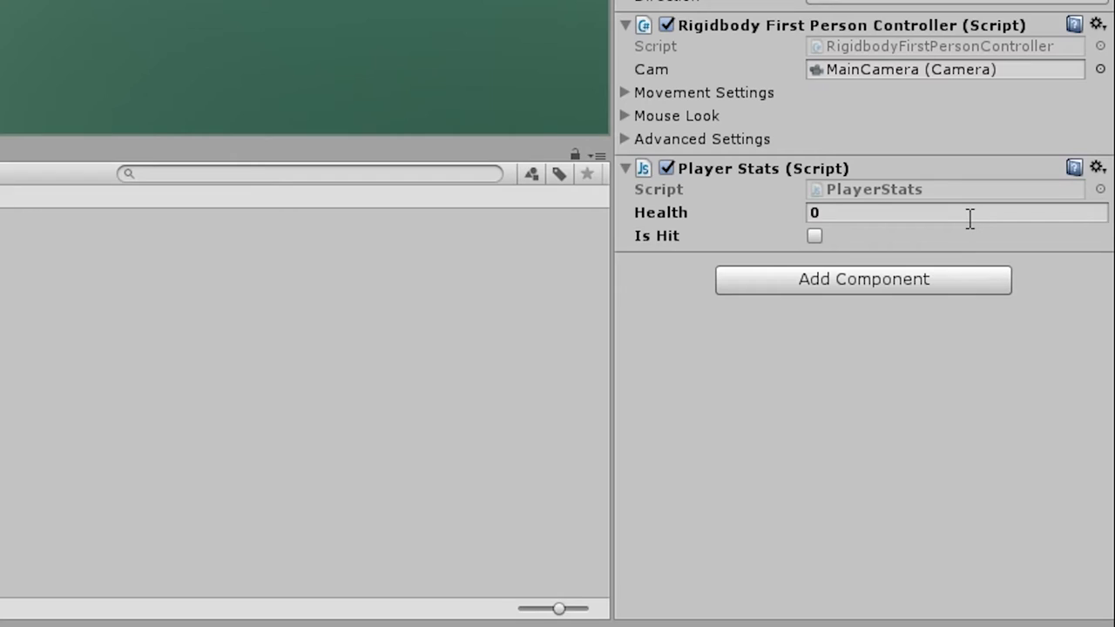
{"action": "type", "text": "5"}
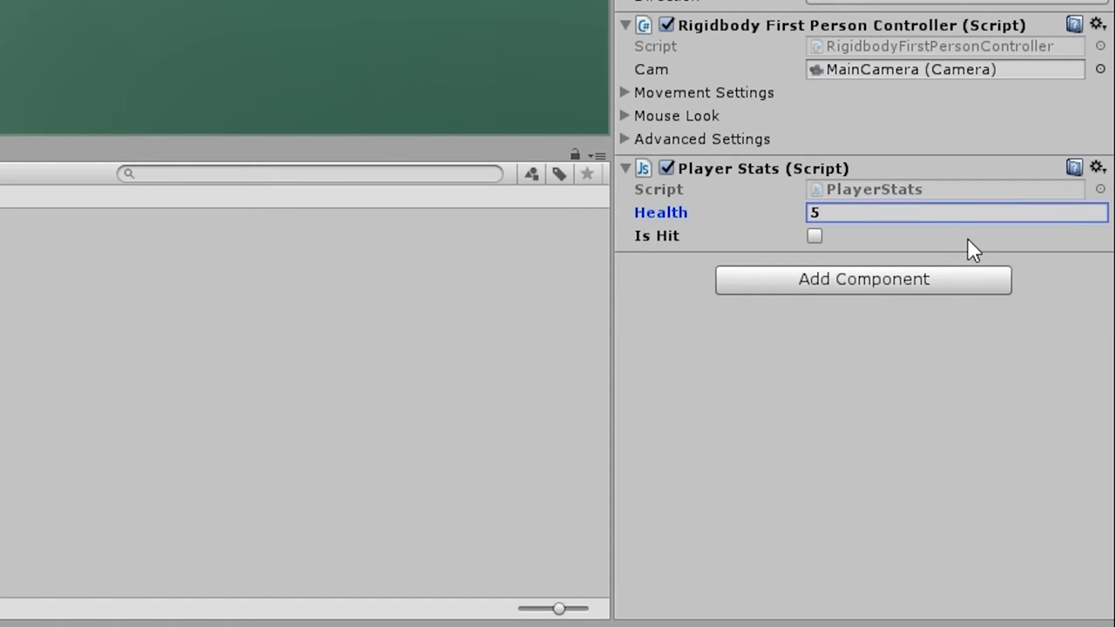
{"action": "left_click", "coordinate": [536, 34]}
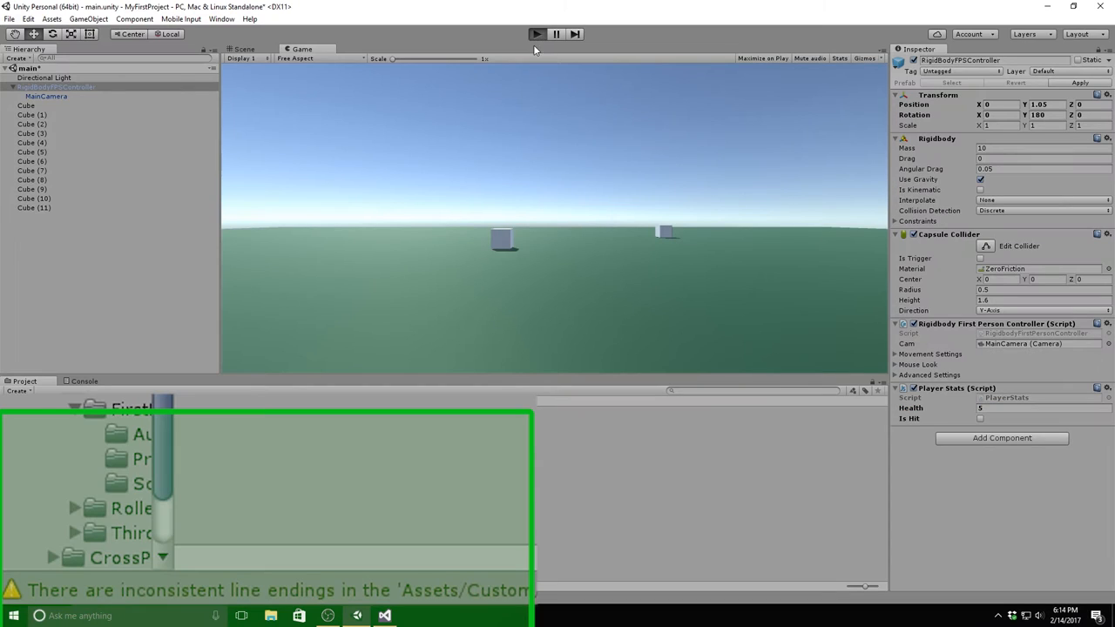
{"action": "left_click", "coordinate": [537, 34]}
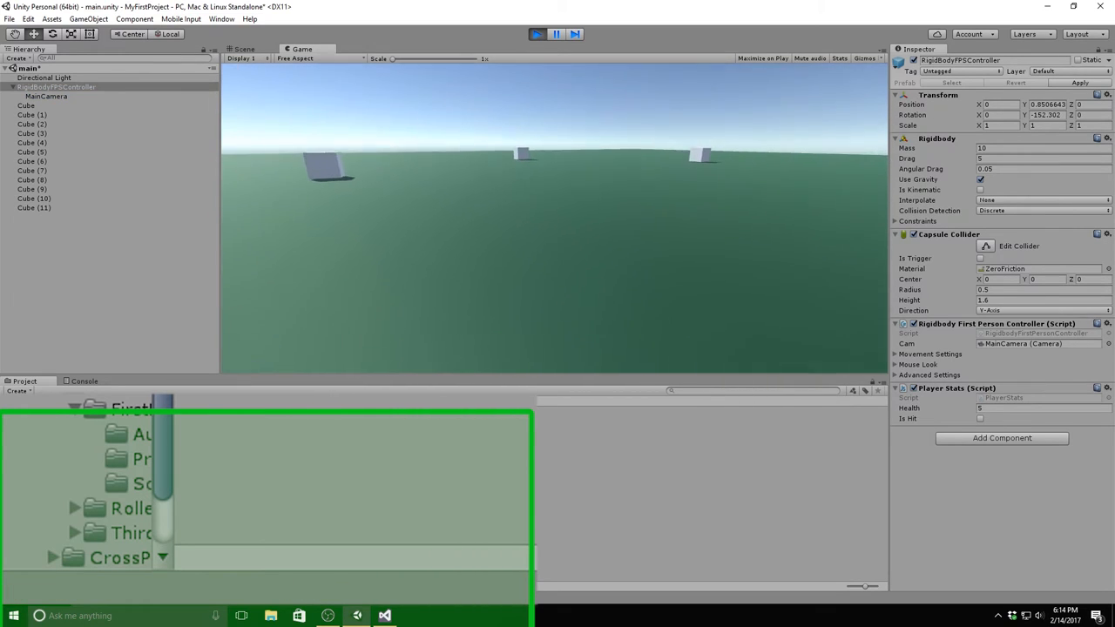